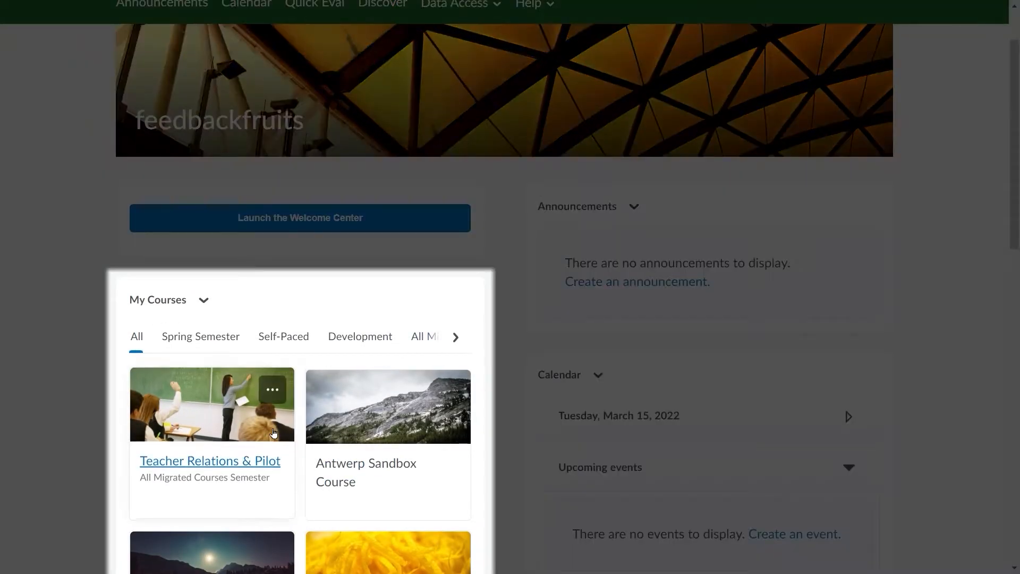
In the Teacher Relations & Pilot course content, add an existing FeedbackFruits activity to the module.
click(210, 460)
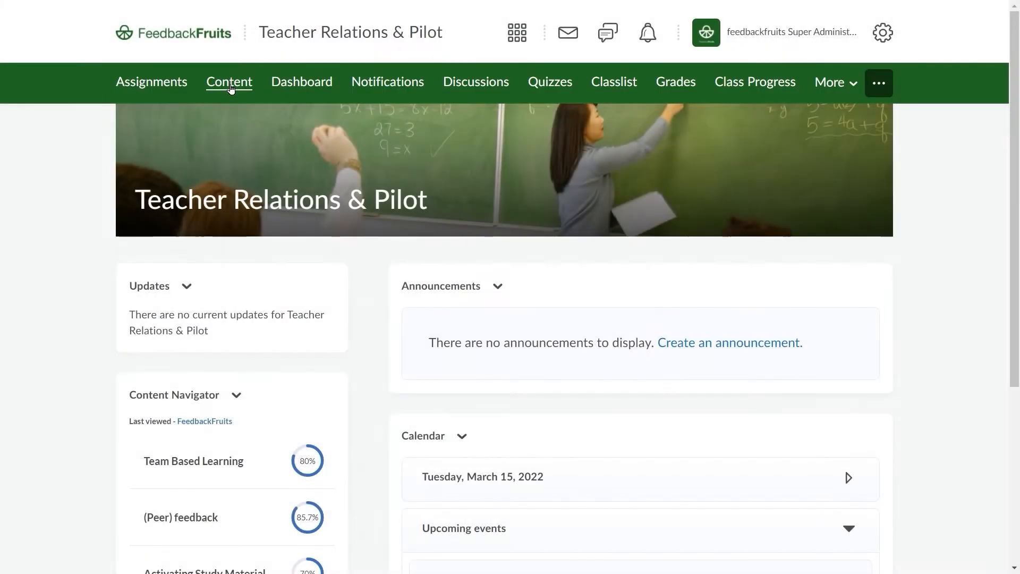
click(229, 82)
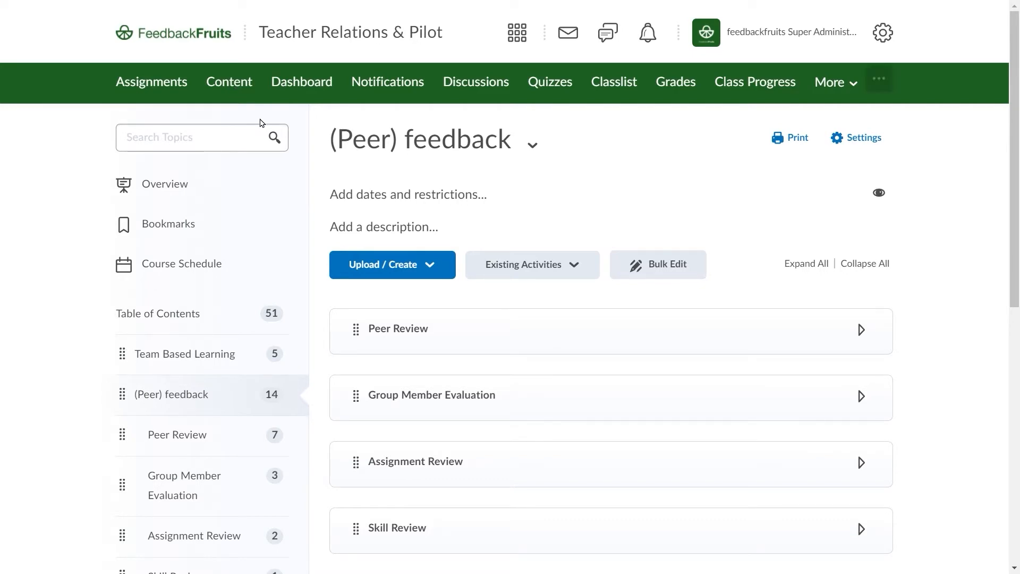
click(532, 264)
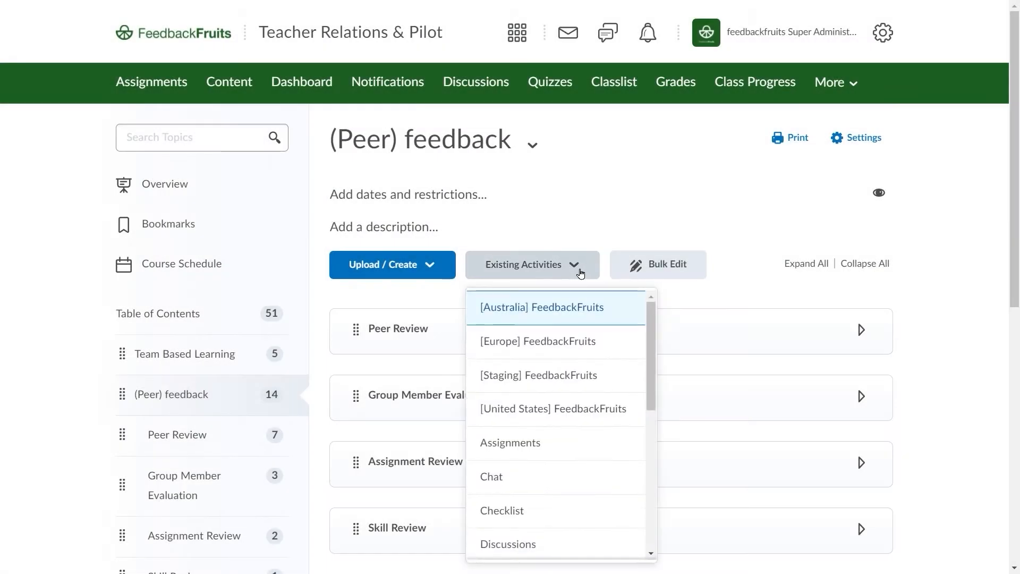
click(542, 307)
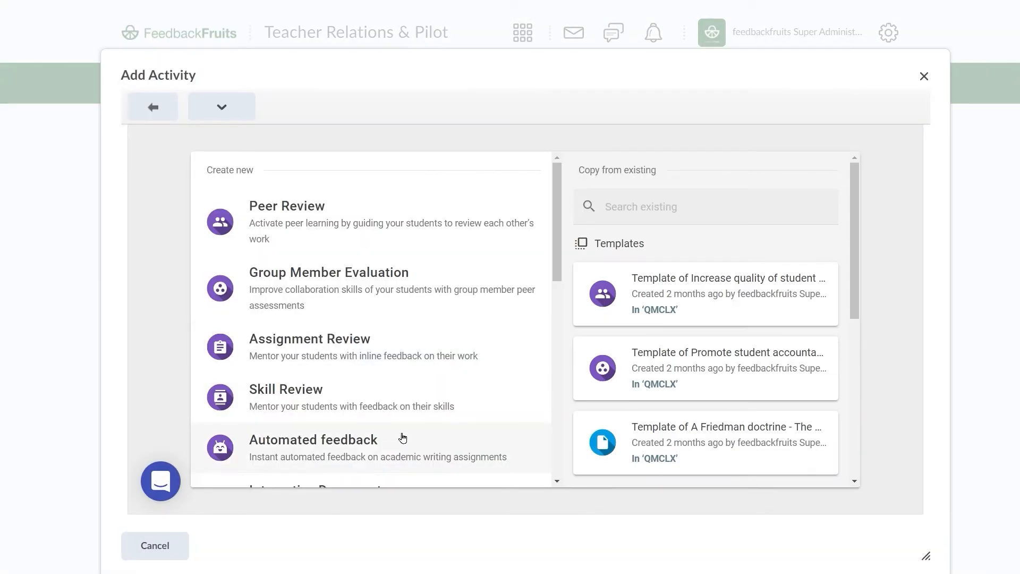
Create Automated feedback 'Automated Feedback activity' with instructions 'Submit your work here!'.
click(313, 440)
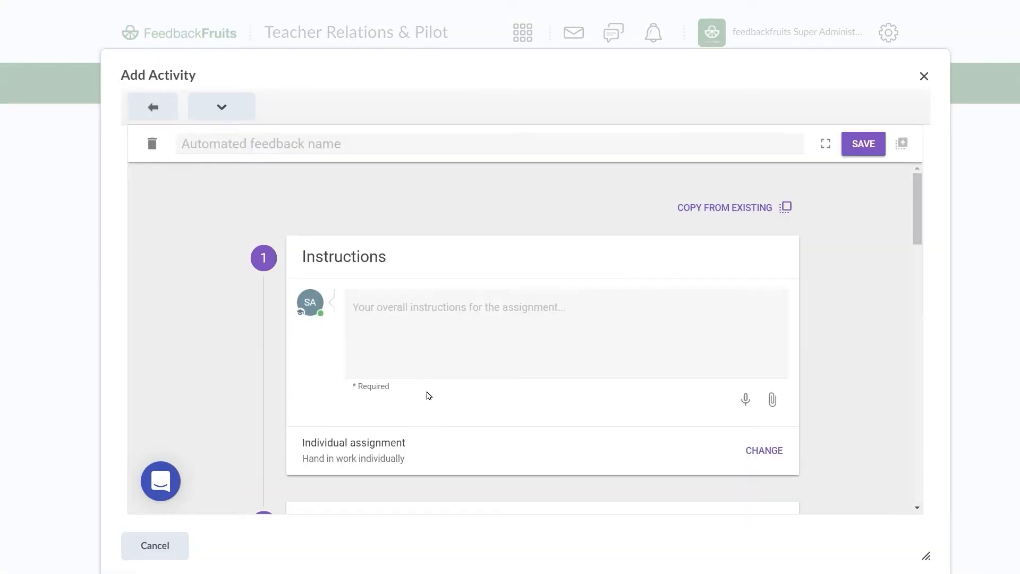
text(Automated Feedback activity)
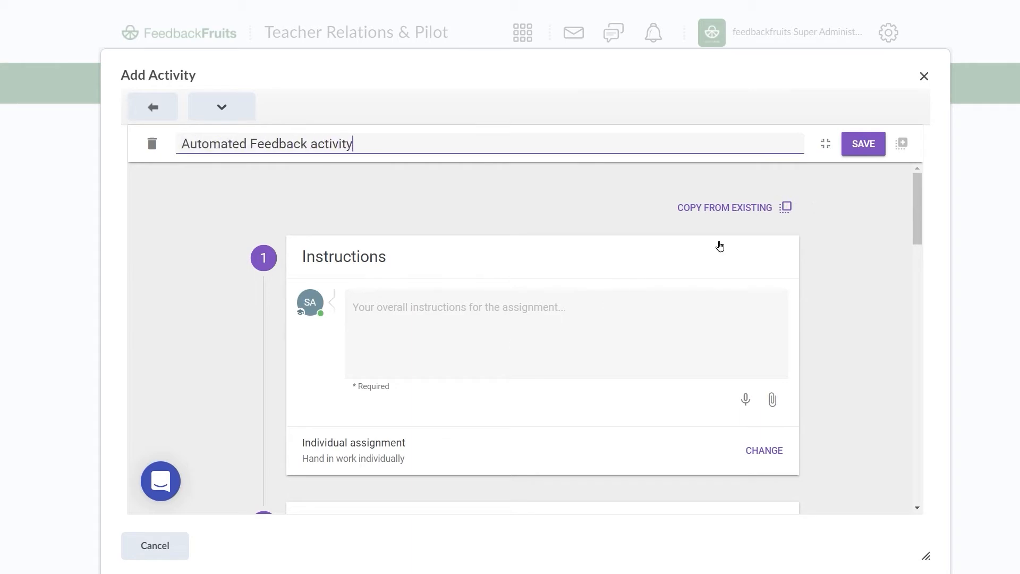
text(Submit your work here!)
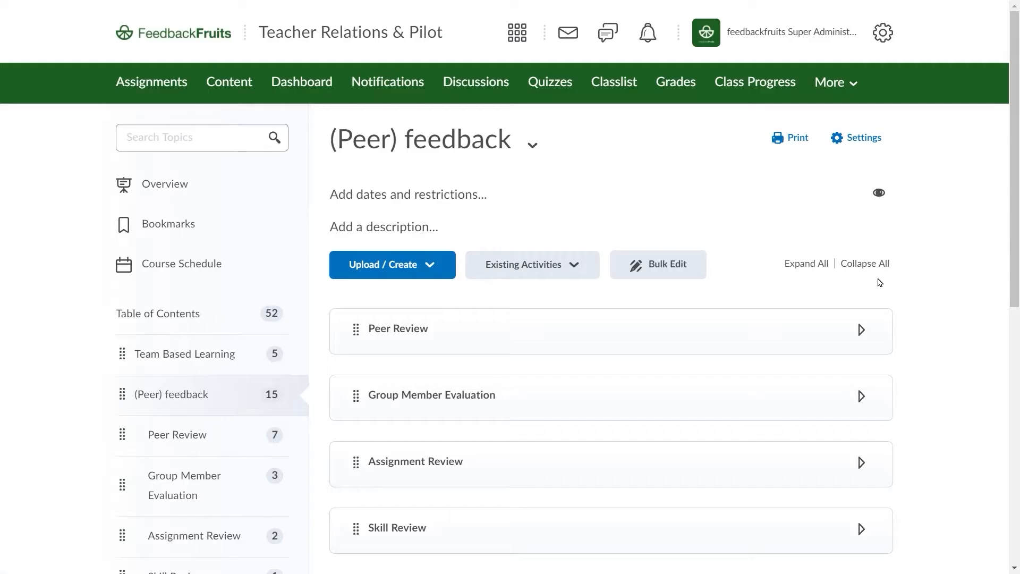
mouse_move(1012, 212)
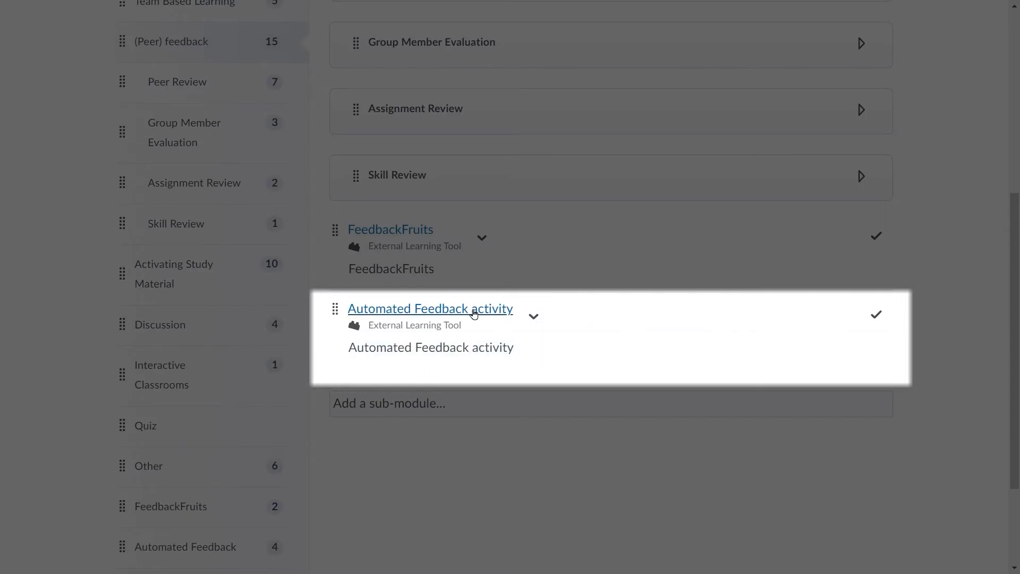
Open the new Automated Feedback activity and scroll through its FeedbackFruits page.
click(431, 308)
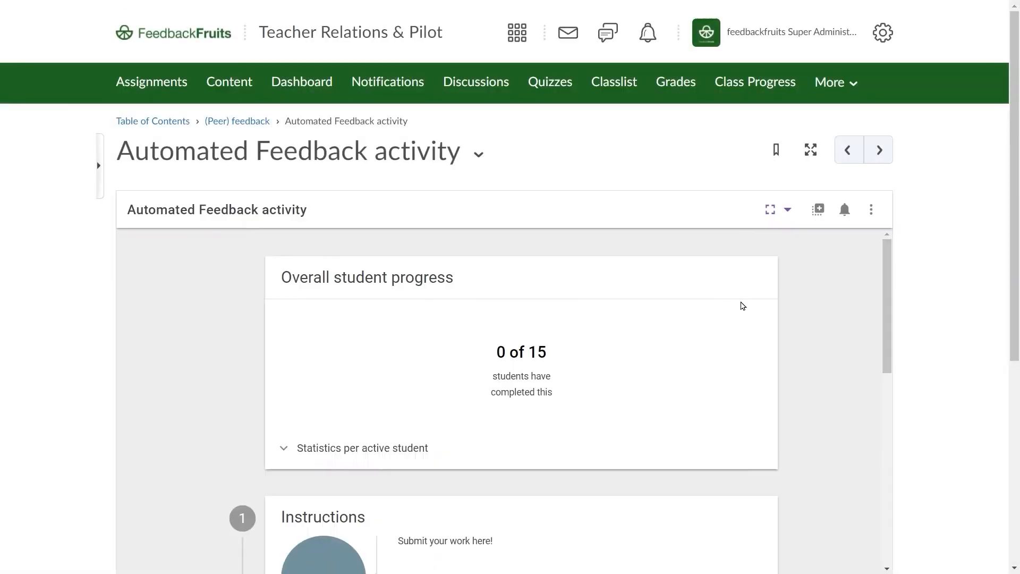
scroll(down, 3)
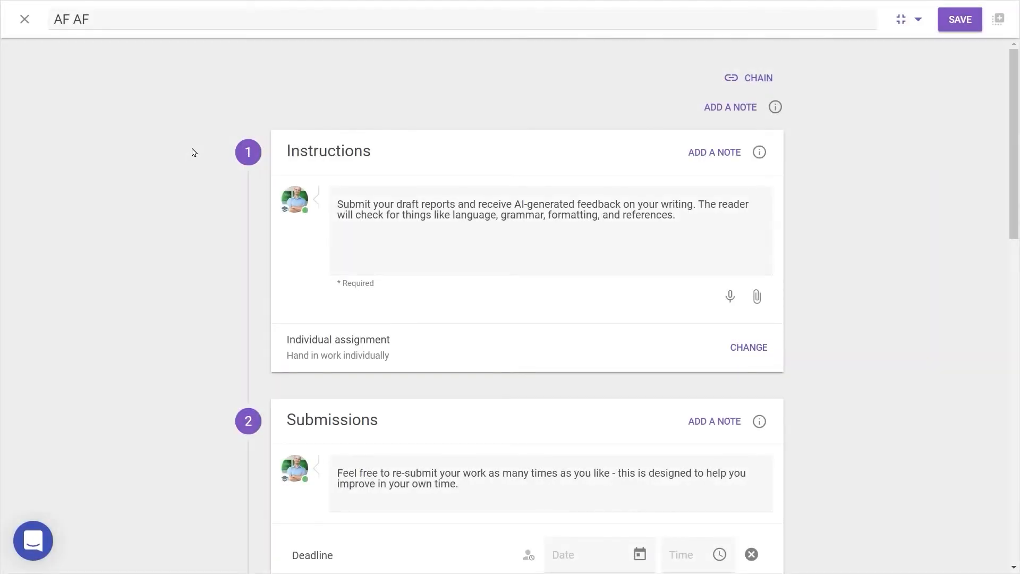
scroll(down, 3)
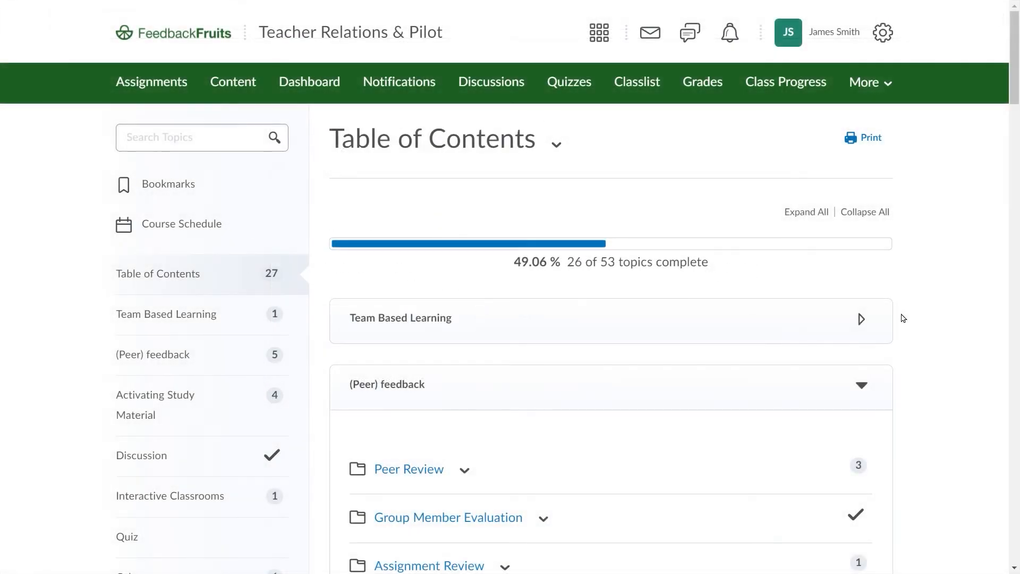
As a student, open Automated Feedback activity from (Peer) feedback and scroll to Hand in.
scroll(down, 3)
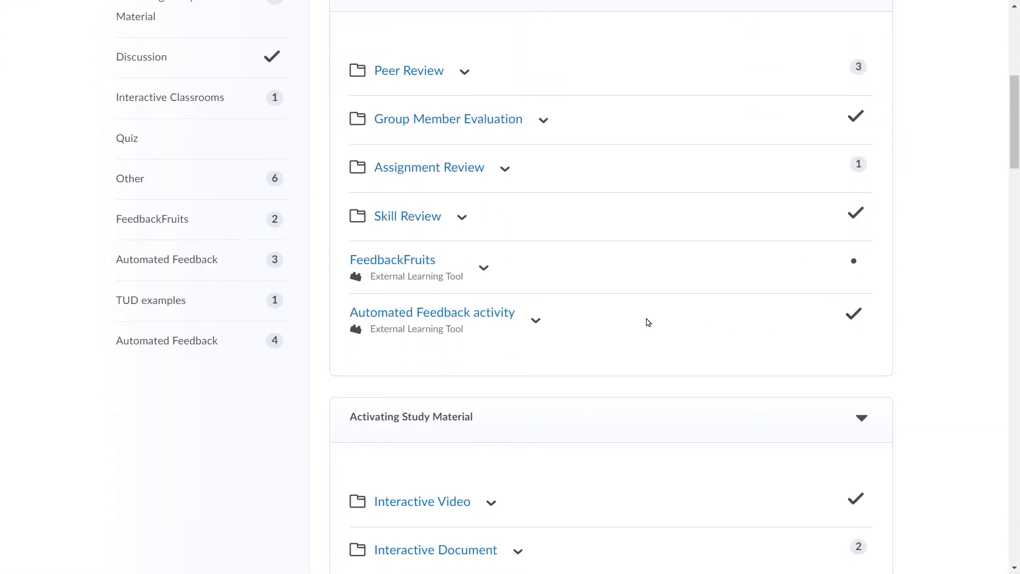
click(432, 312)
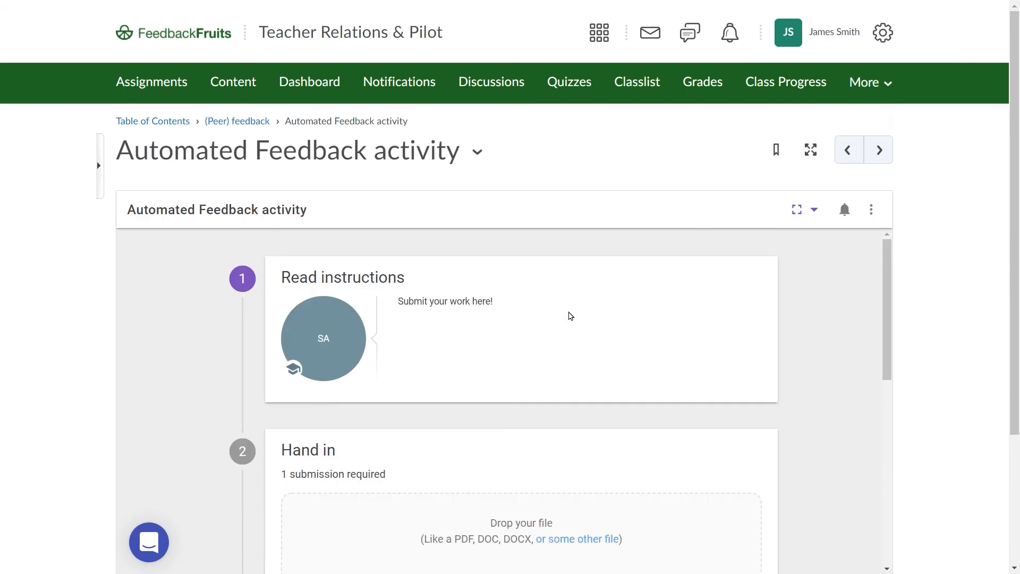
mouse_move(876, 324)
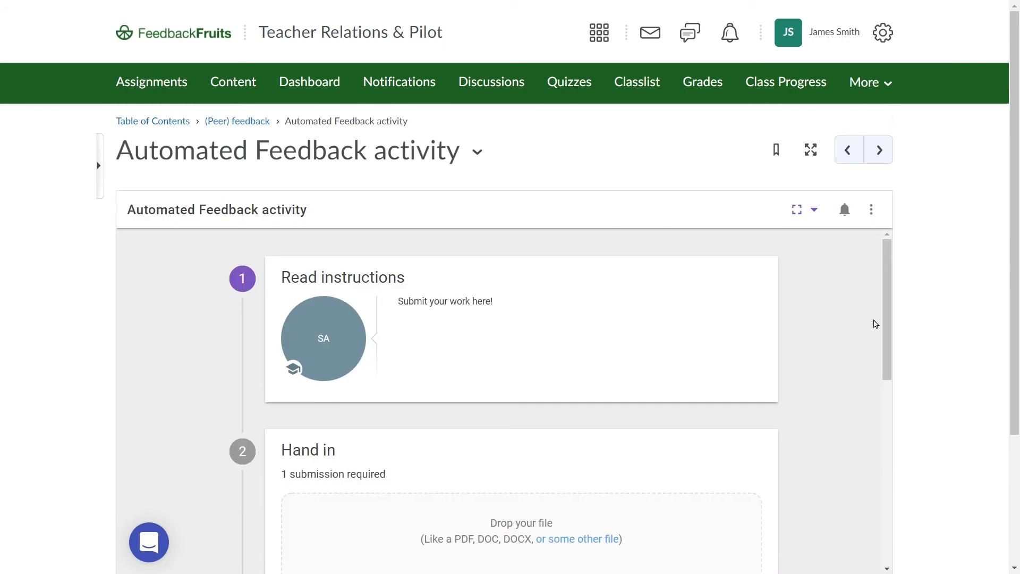
scroll(down, 3)
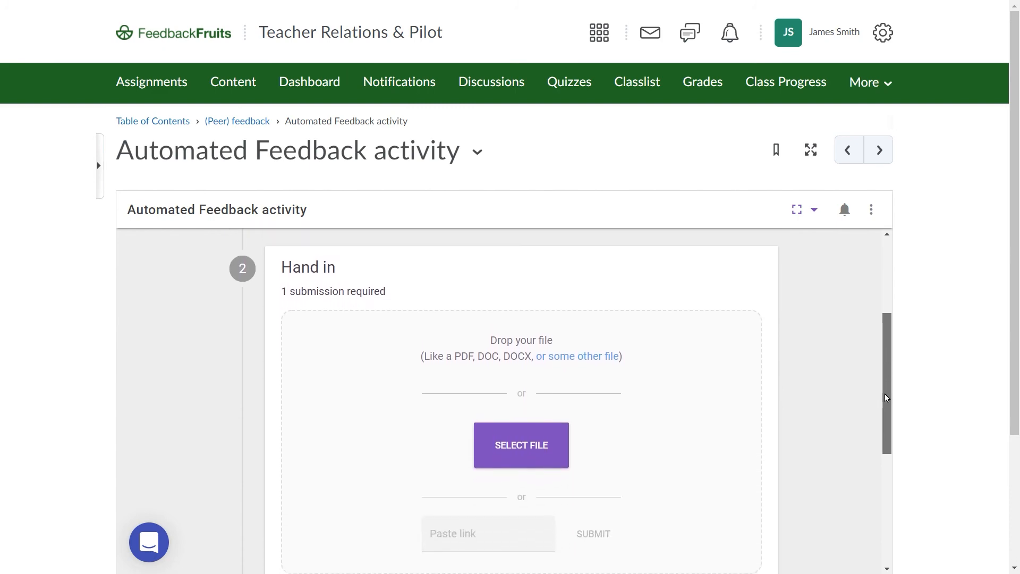